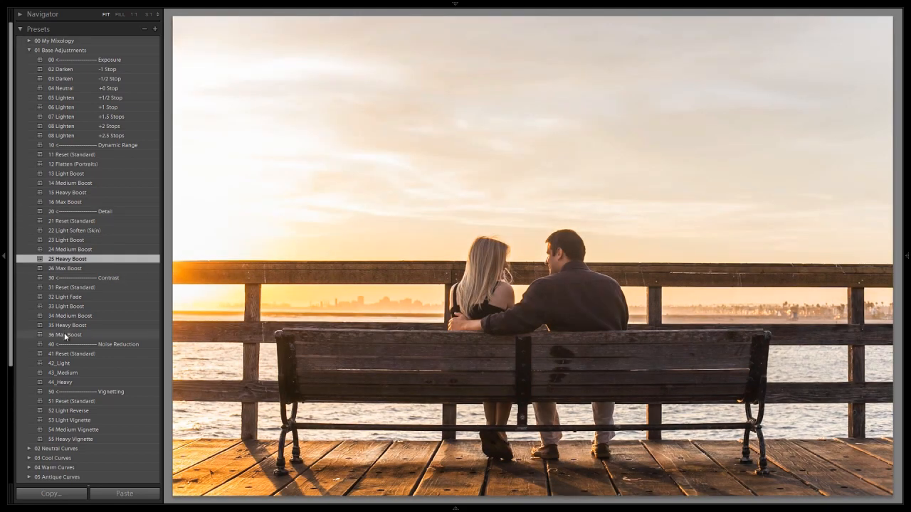
- Select the wildflower couple photo and apply 01 Standard Import (RESET) from My Mixology
left_click(73, 430)
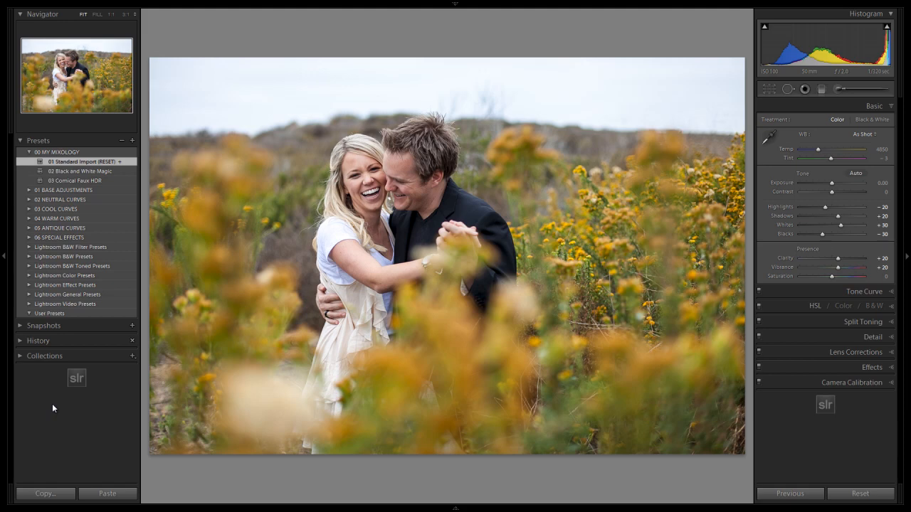
mouse_move(86, 408)
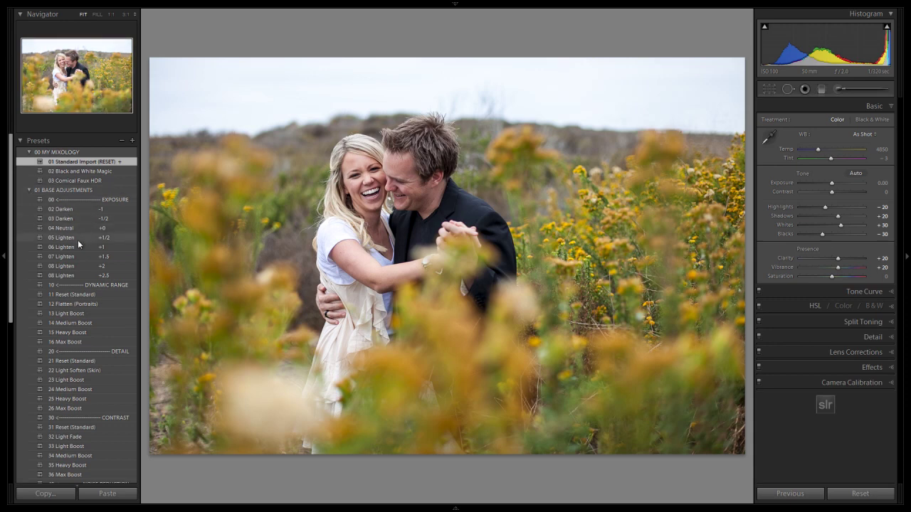
- Stack the Lighten +1, Flatten, Light Soften, Light Boost and Light Fade base presets
left_click(60, 247)
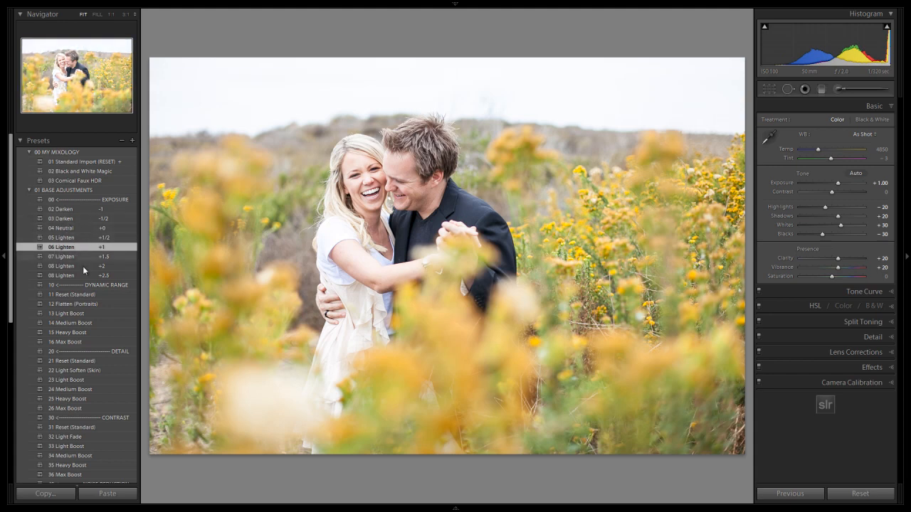
left_click(71, 304)
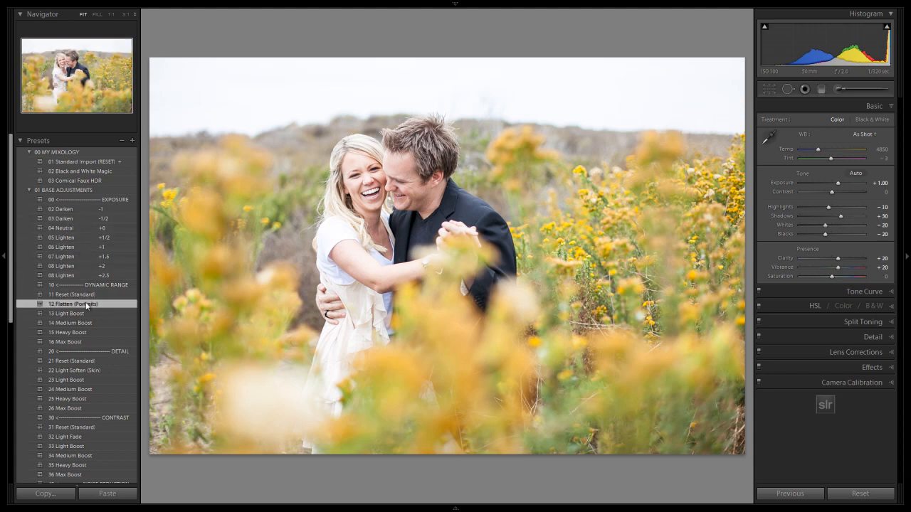
scroll("down", 3)
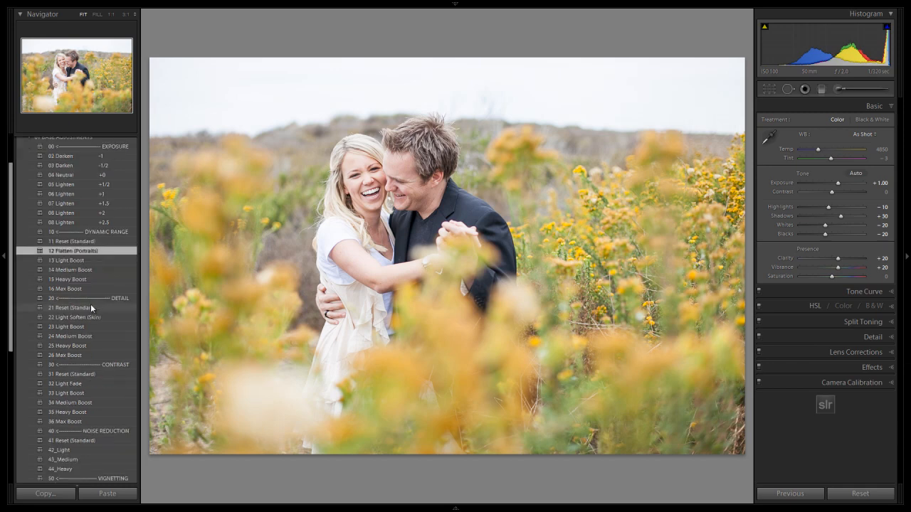
mouse_move(89, 317)
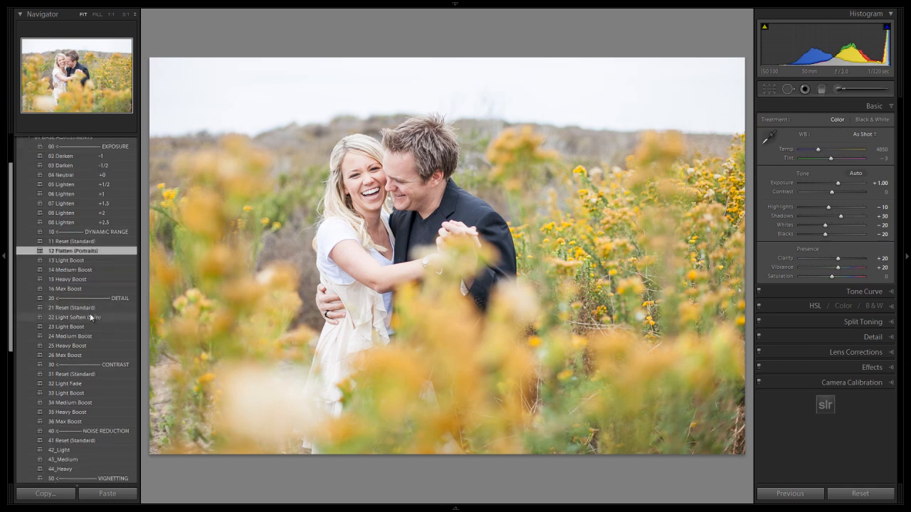
left_click(75, 317)
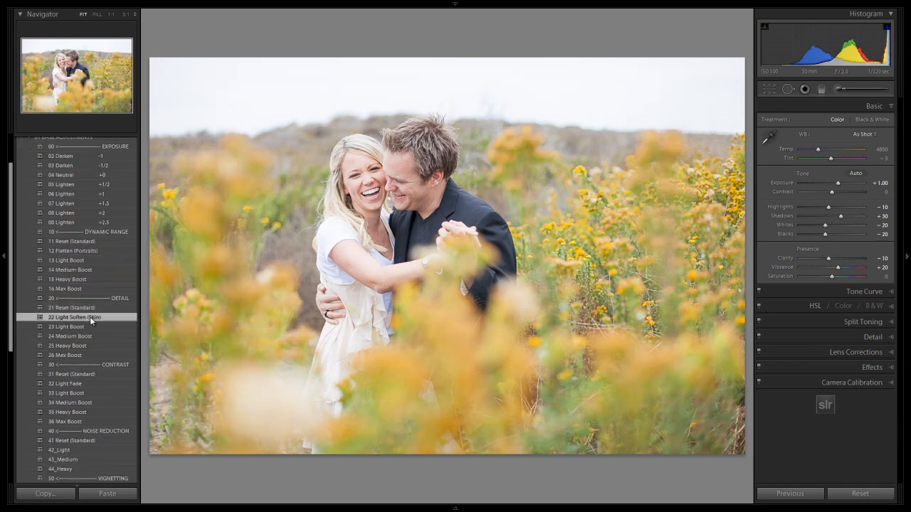
left_click(66, 327)
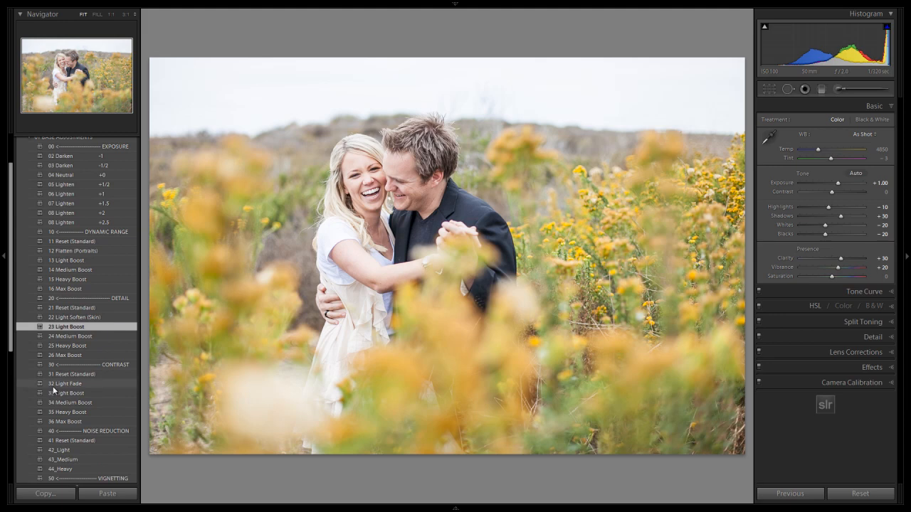
left_click(65, 384)
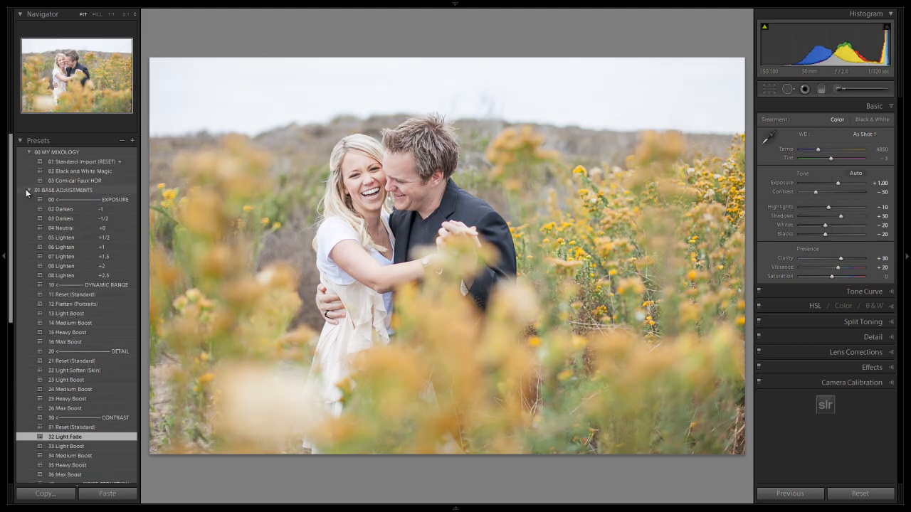
- Apply a warm tone curve preset from the 04 Warm Curves group
left_click(29, 190)
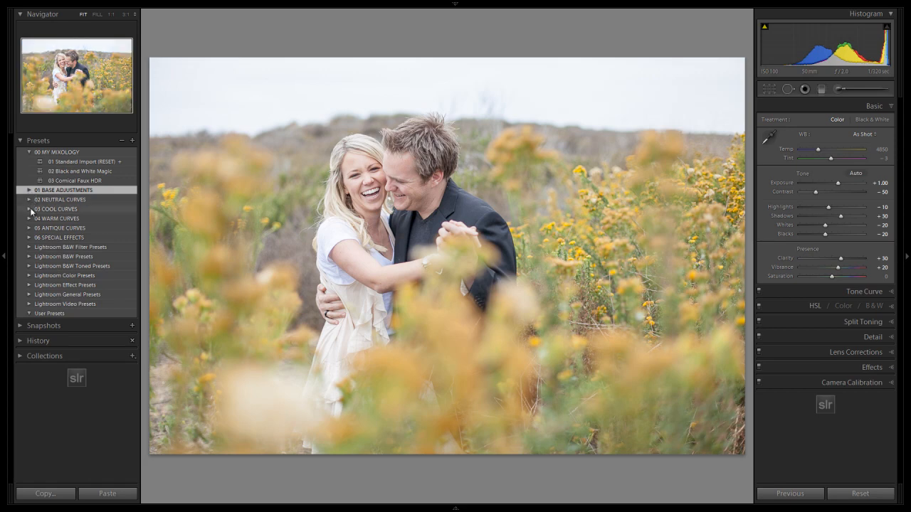
left_click(30, 218)
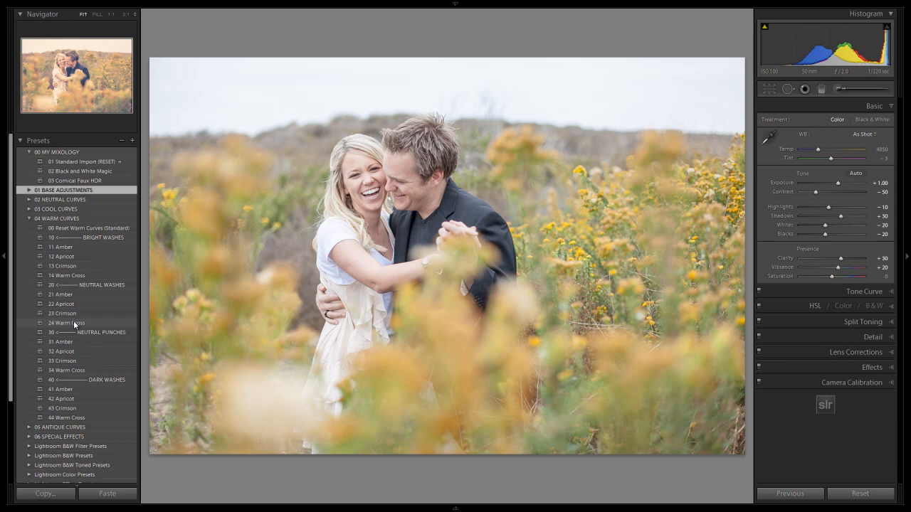
left_click(67, 323)
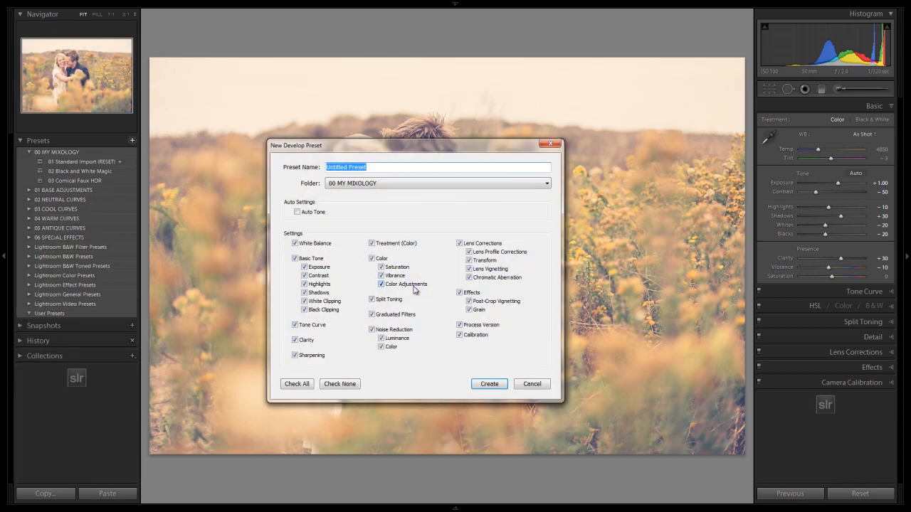
- Create preset '04 Warm Vintage Fade' in 00 MY MIXOLOGY with all settings checked
type("04")
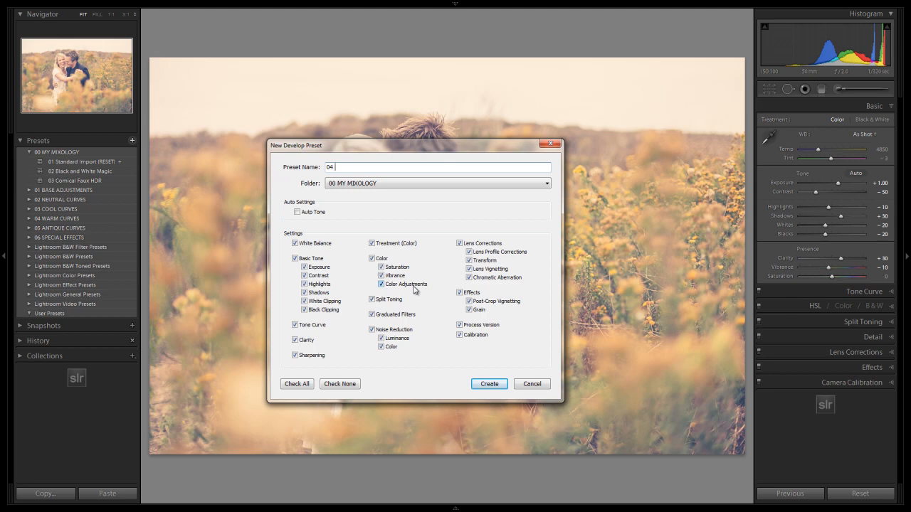
type("Warm Vintage")
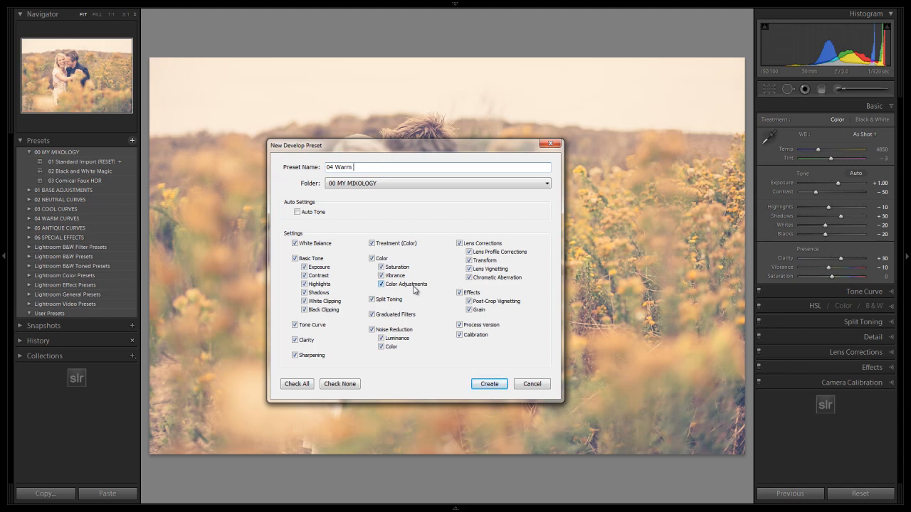
type("Vintage Fade")
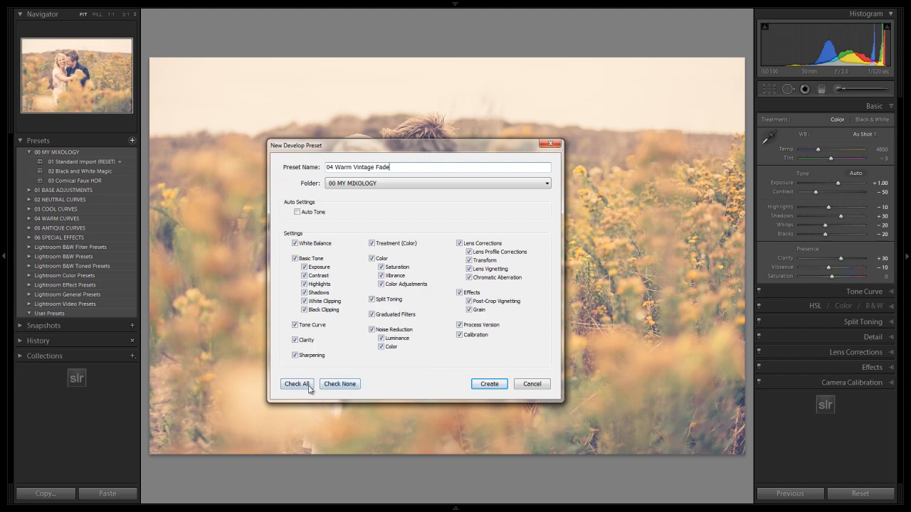
mouse_move(489, 384)
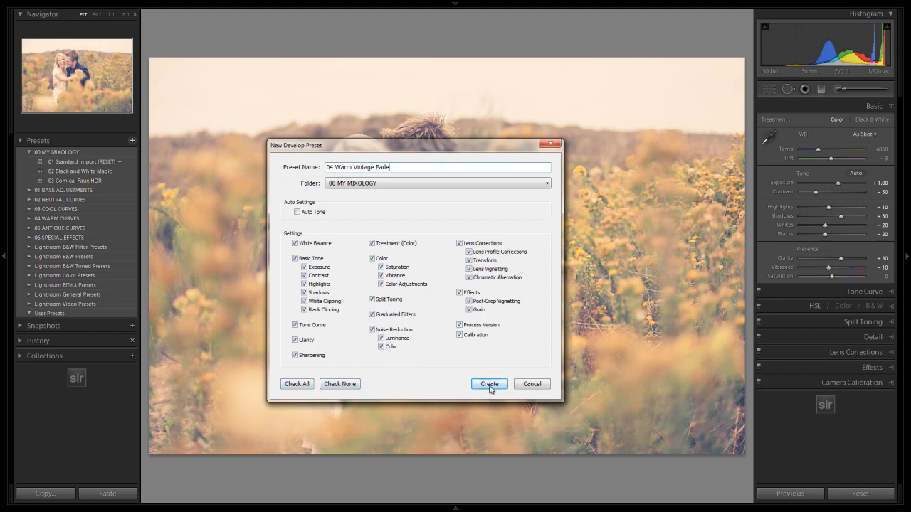
left_click(489, 384)
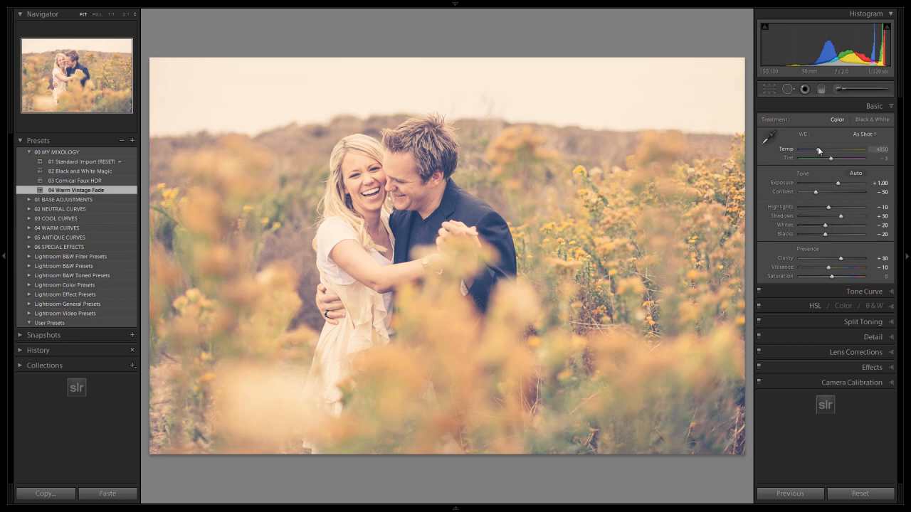
- Lower the Temp slider to about 3955 K and compare against the Before view
left_click_drag(818, 149, 815, 149)
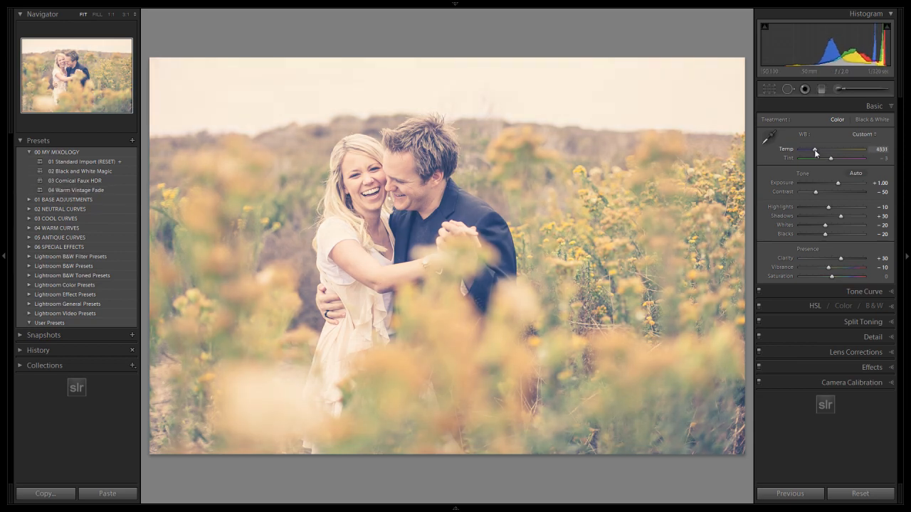
left_click_drag(814, 149, 804, 150)
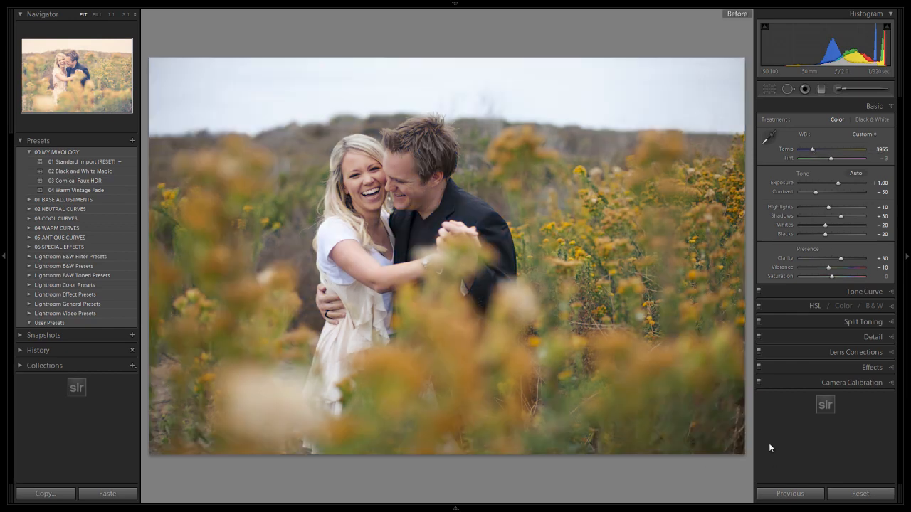
left_click(77, 190)
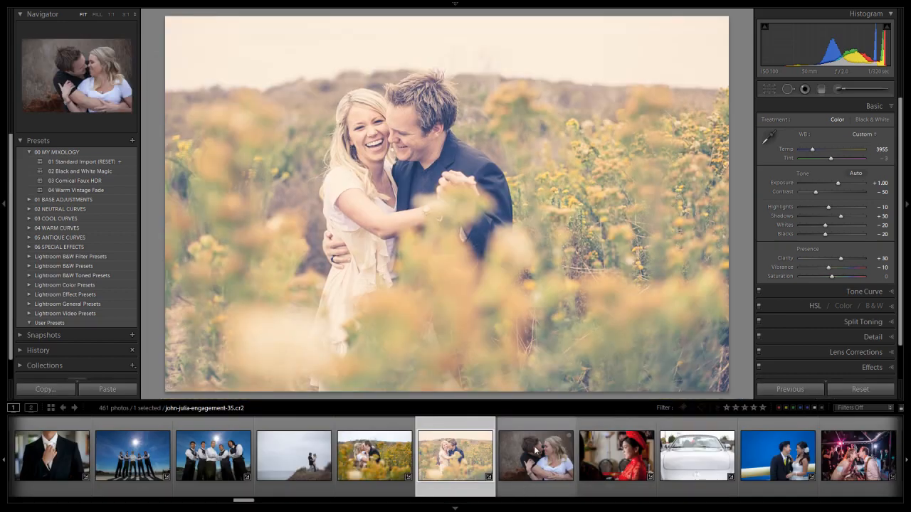
- Apply Warm Vintage Fade to the couple-in-grass photo and brighten it with Lighten +1.5
left_click(535, 456)
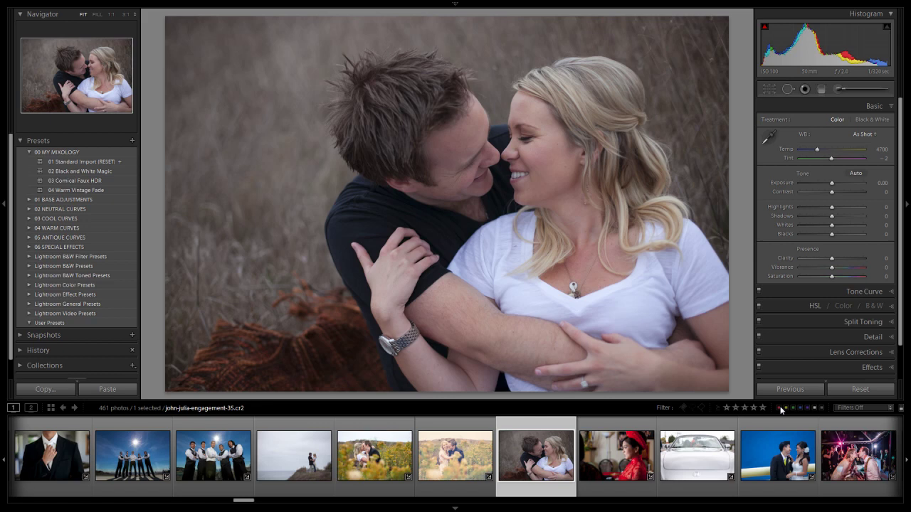
mouse_move(783, 408)
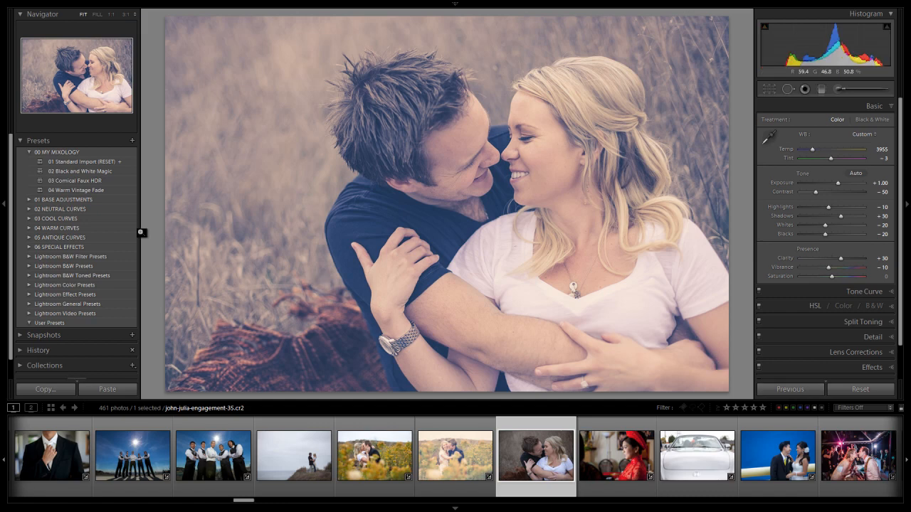
left_click(77, 189)
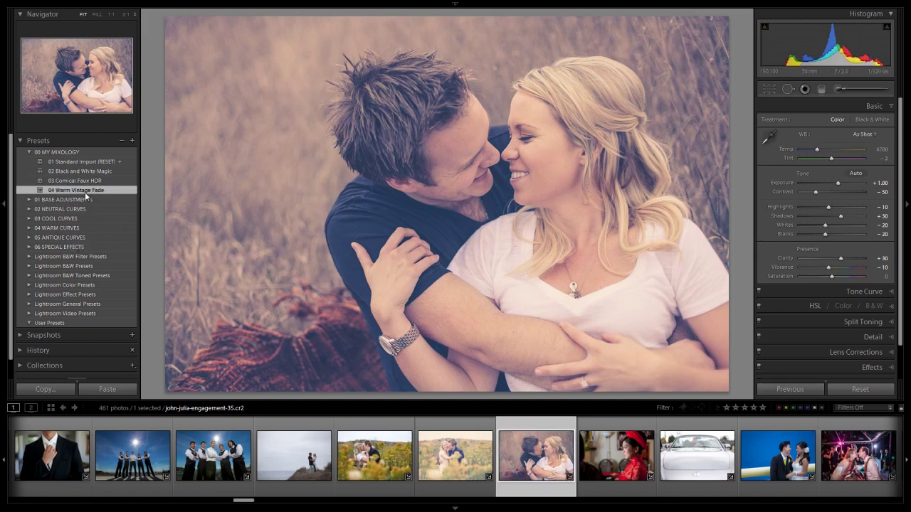
left_click(29, 199)
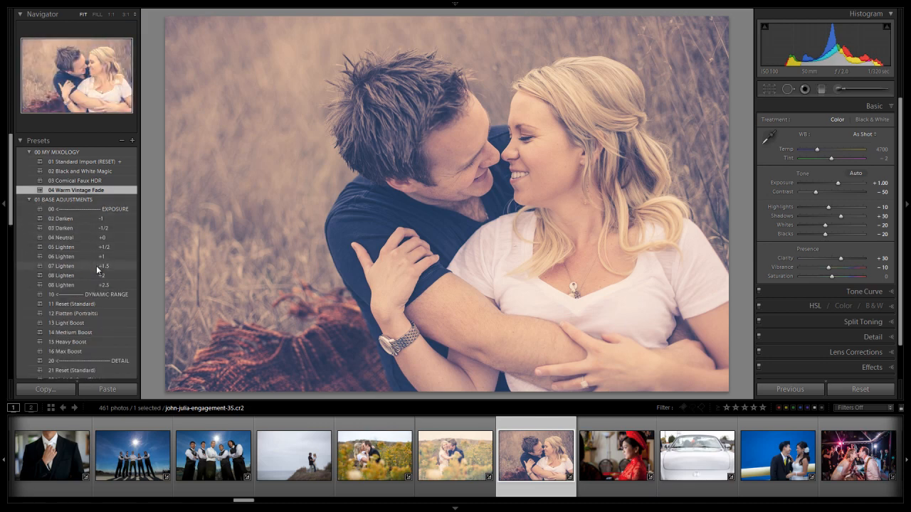
left_click(63, 265)
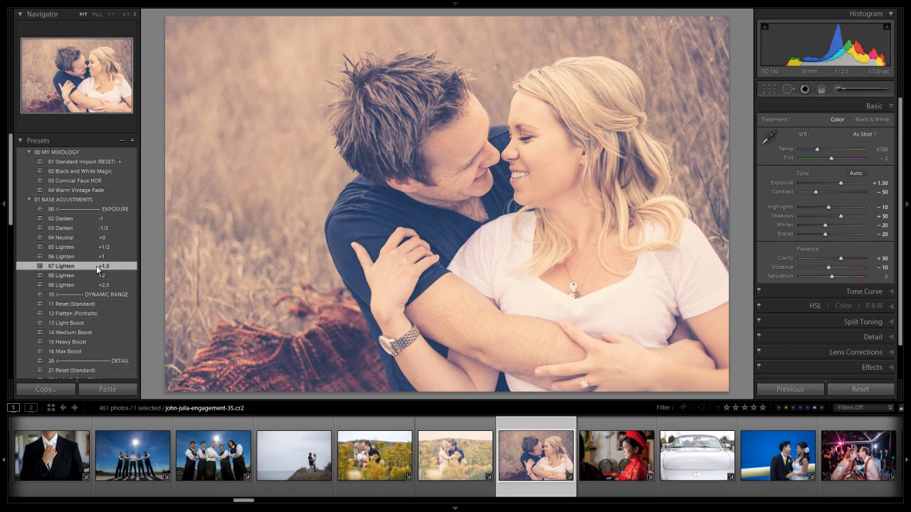
left_click(455, 456)
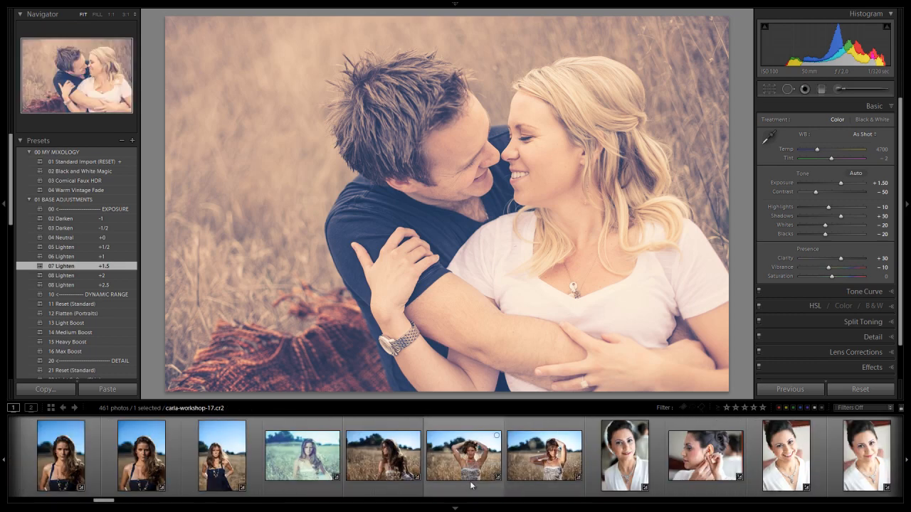
- Apply Warm Vintage Fade to the carla-workshop-14 portrait of the woman in the field
left_click(301, 456)
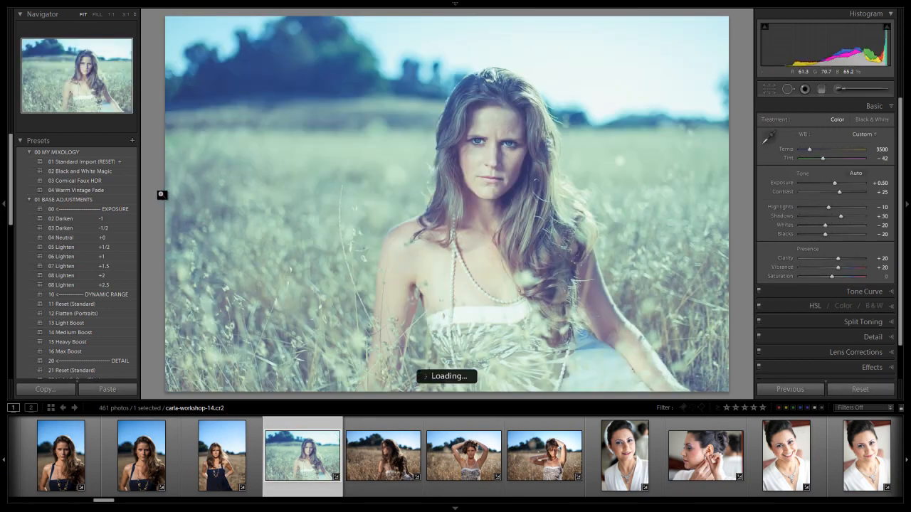
left_click(76, 189)
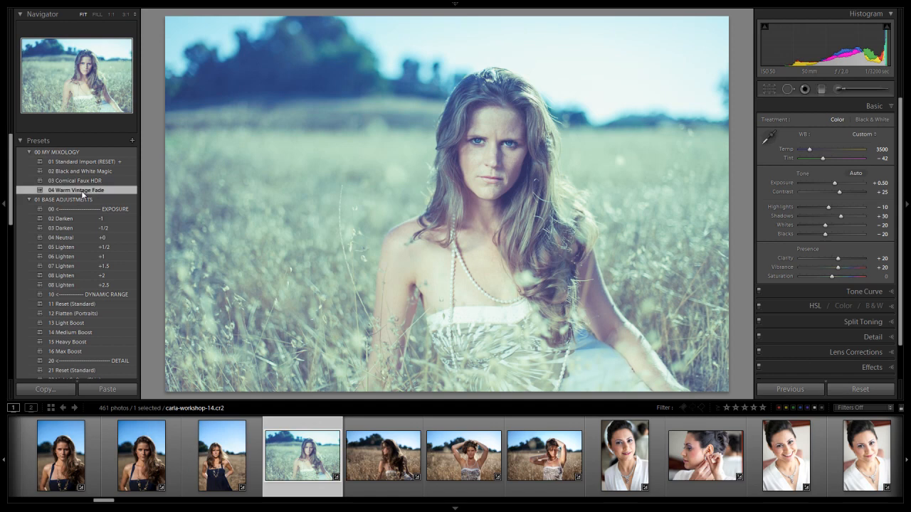
left_click(76, 190)
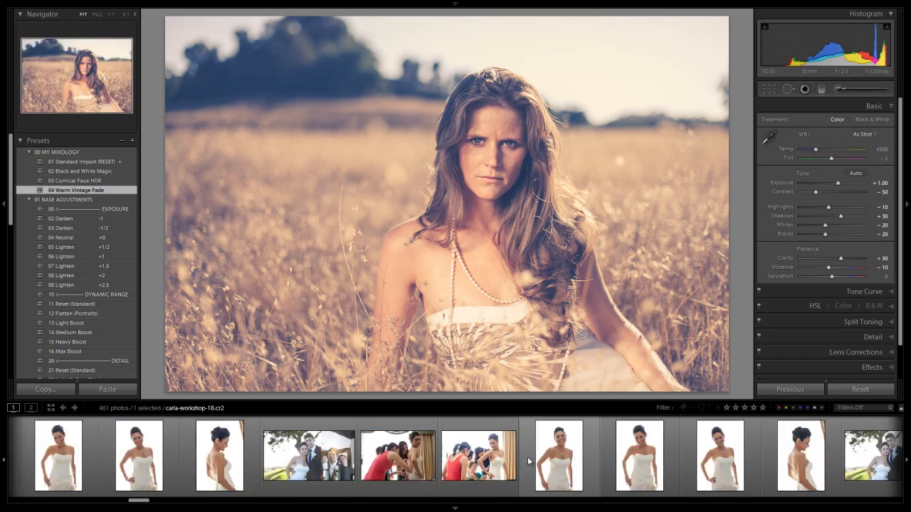
scroll("right", 3)
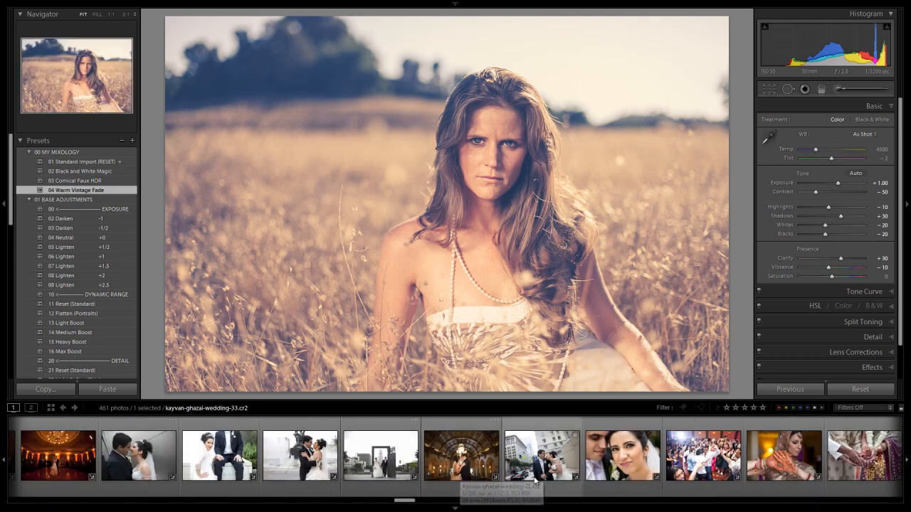
- Select the street wedding photo and apply Warm Vintage Fade
left_click(541, 455)
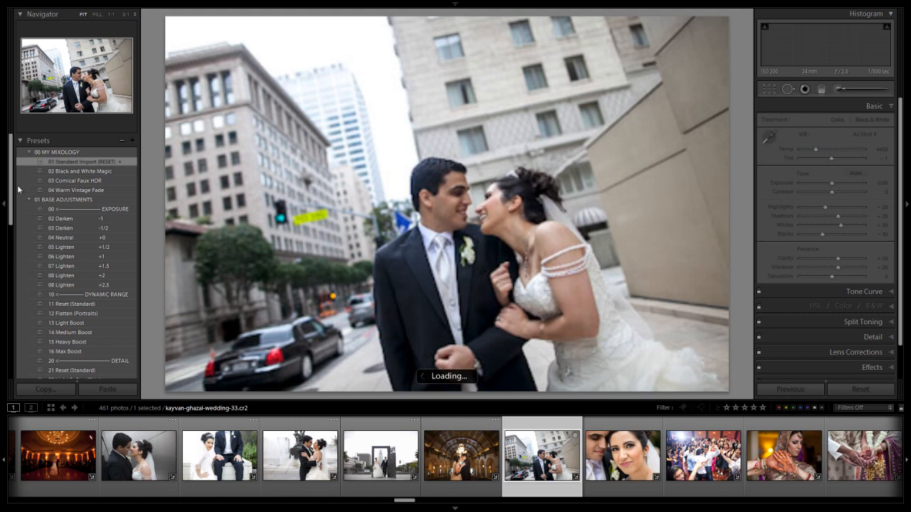
left_click(79, 160)
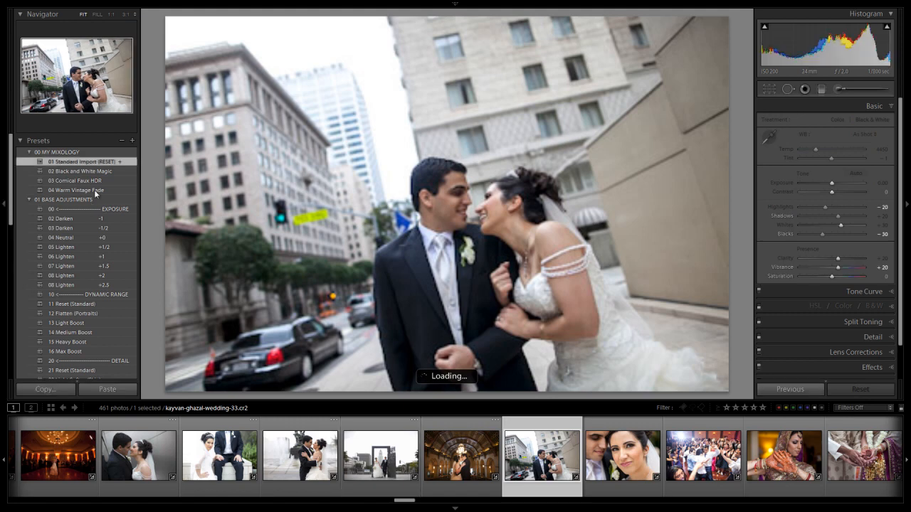
left_click(76, 189)
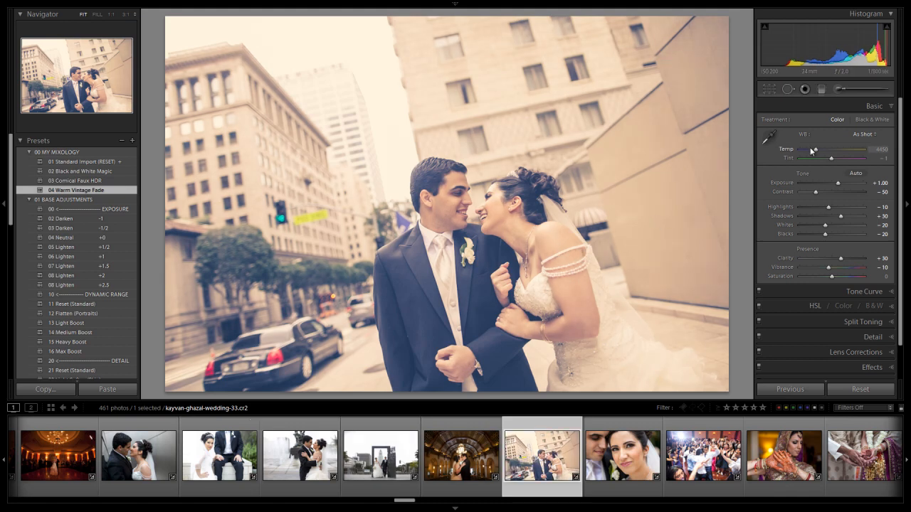
- Try cooler, greener Temp and Tint, then reapply the preset to discard them
left_click_drag(853, 150, 814, 149)
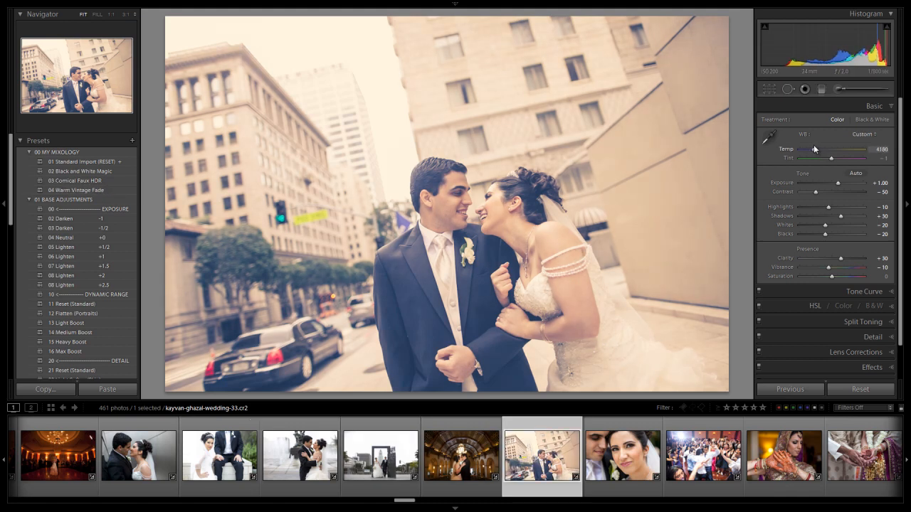
left_click_drag(836, 158, 825, 158)
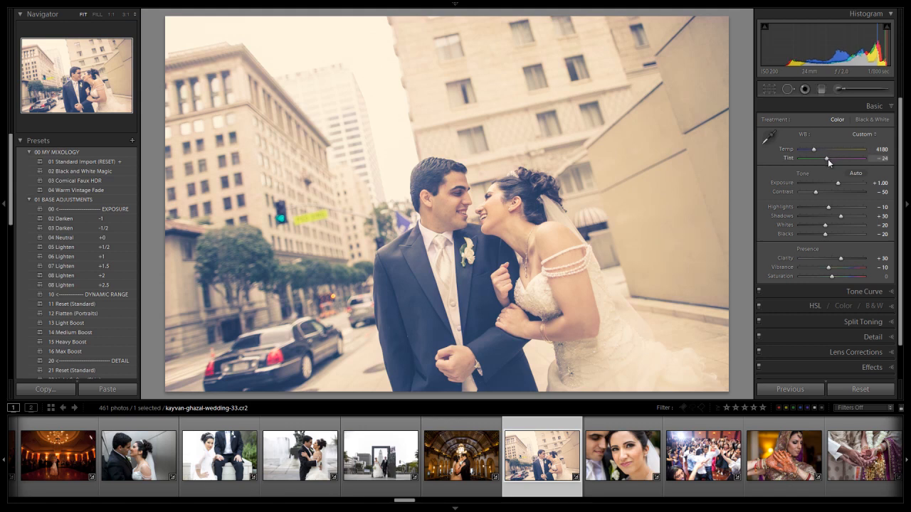
left_click_drag(826, 157, 820, 158)
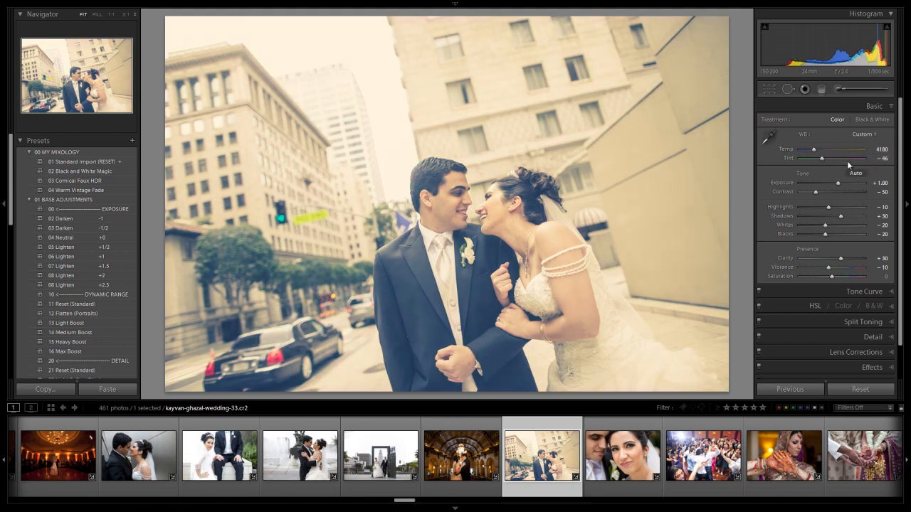
left_click_drag(826, 149, 809, 149)
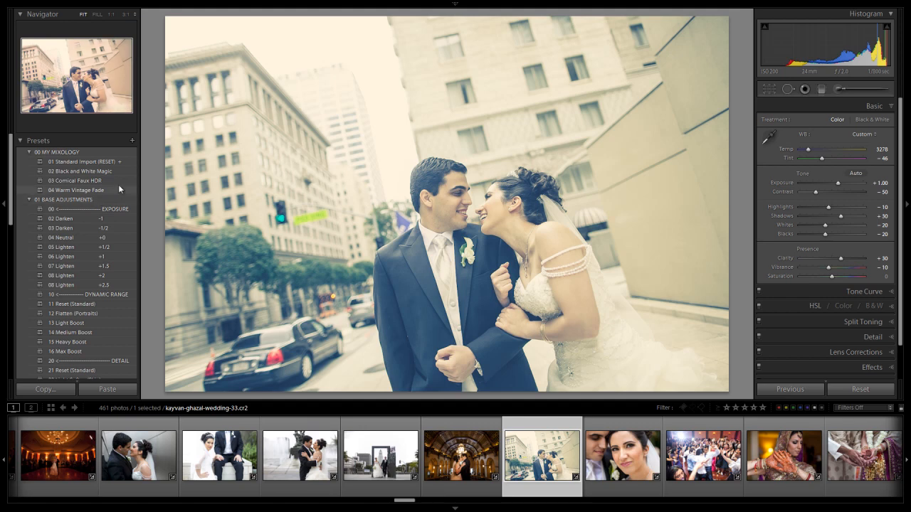
left_click(76, 190)
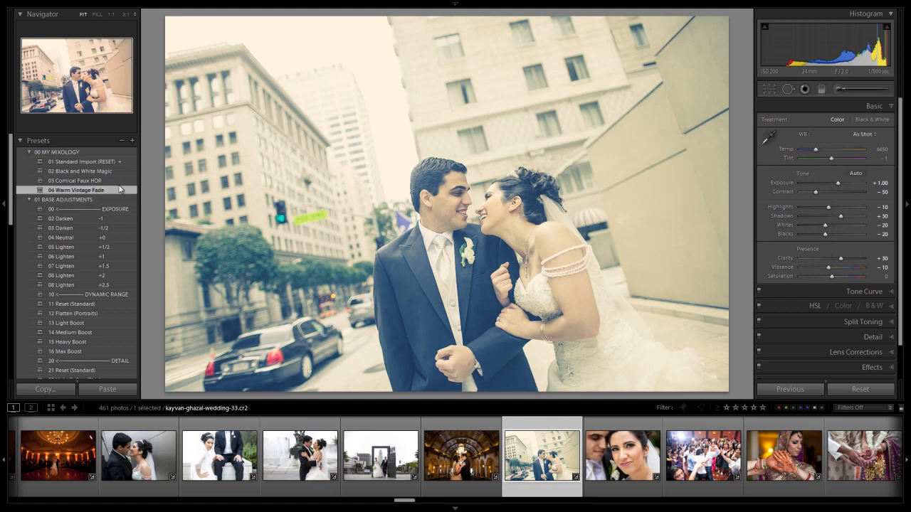